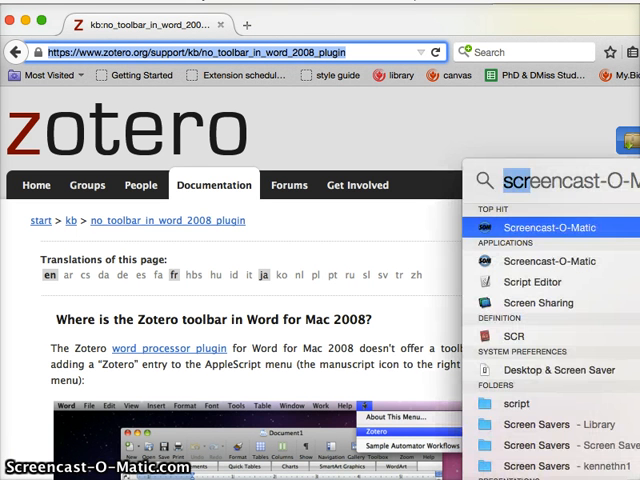
Launch Word from Spotlight and view the Script menu, which lists only Zotero.
type("word")
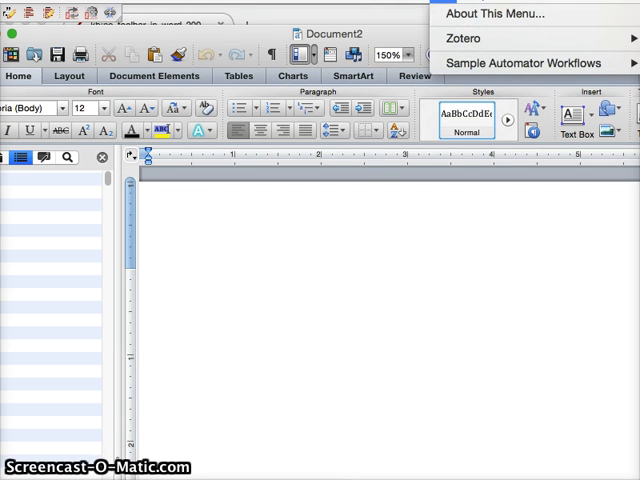
mouse_move(464, 38)
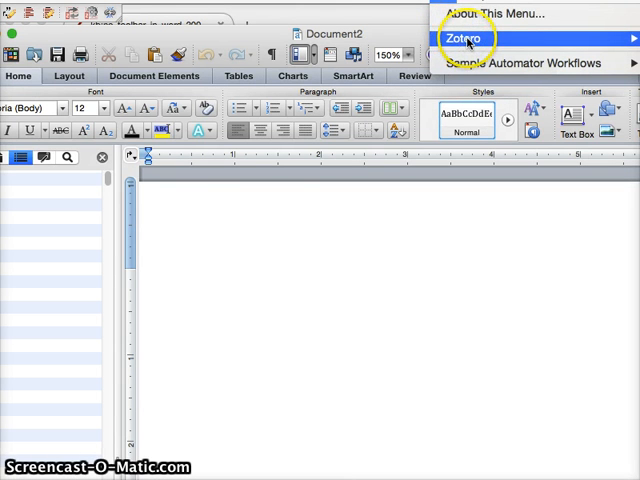
left_click(280, 304)
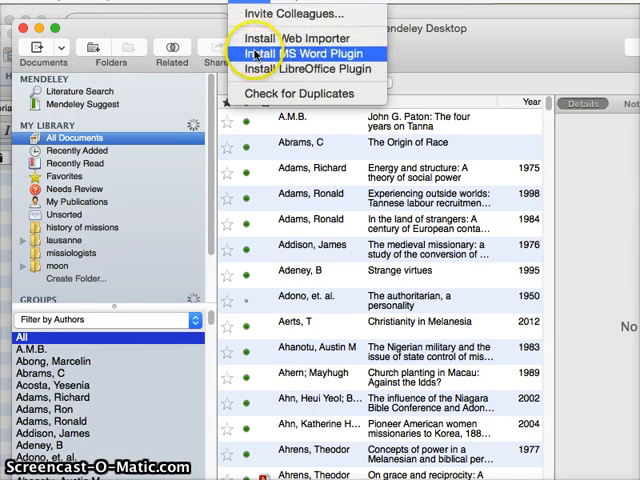
Install the MS Word plugin from Mendeley Desktop's Tools menu.
left_click(300, 52)
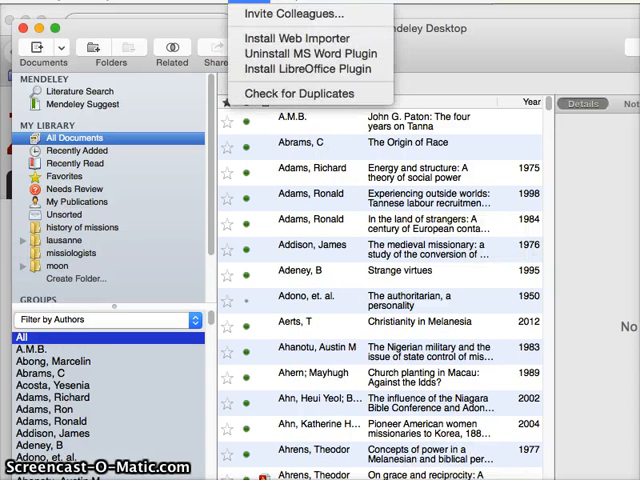
mouse_move(312, 52)
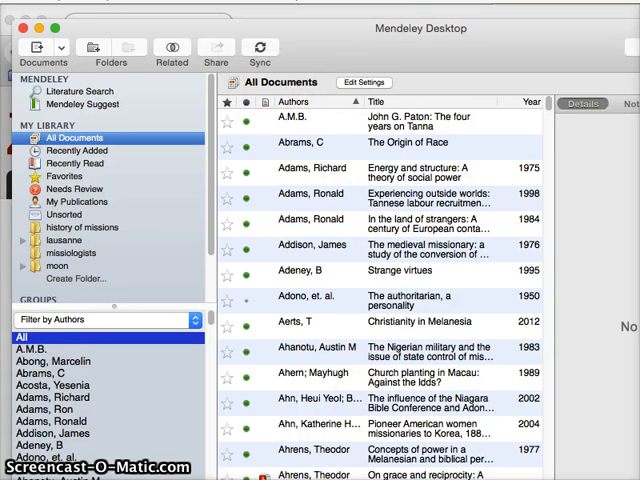
Start a new blank Word document and search the Mendeley citation editor for 'nehr'.
type("wo")
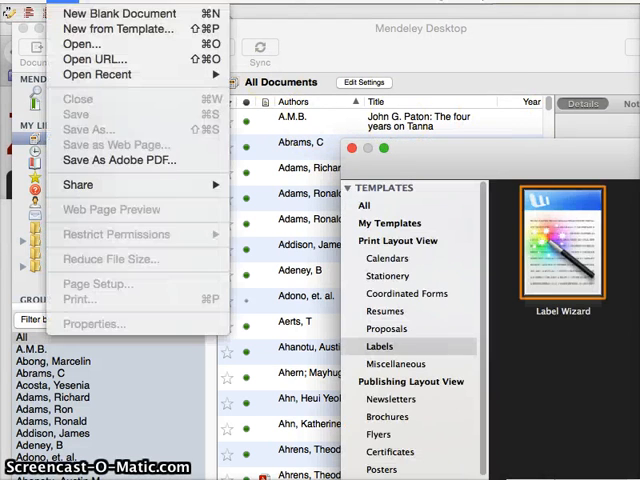
left_click(120, 12)
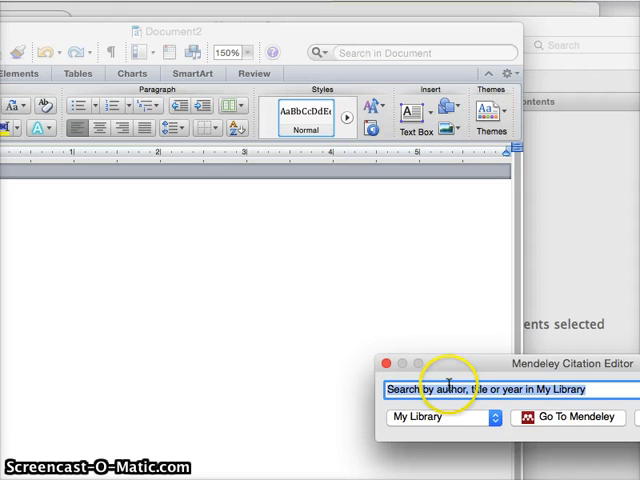
type("nehr")
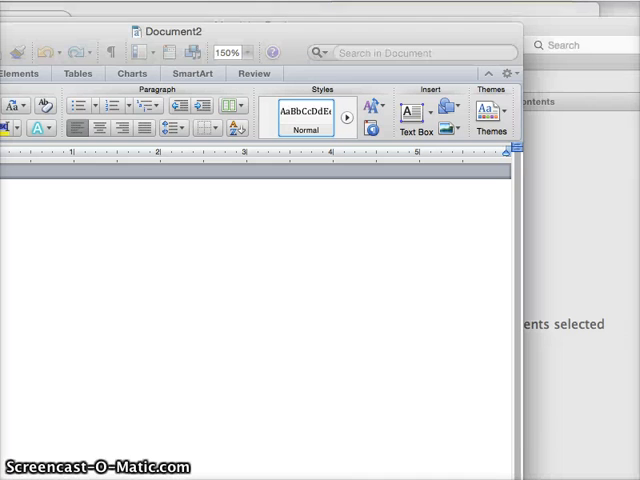
mouse_move(100, 256)
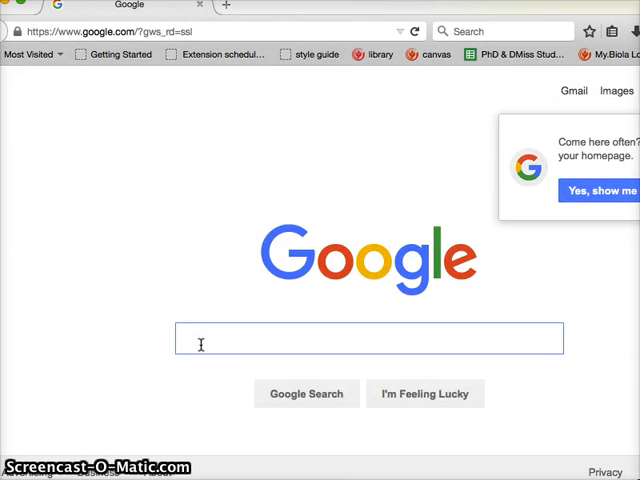
Search Google for 'download zotero word plugin'.
type("download zotero word")
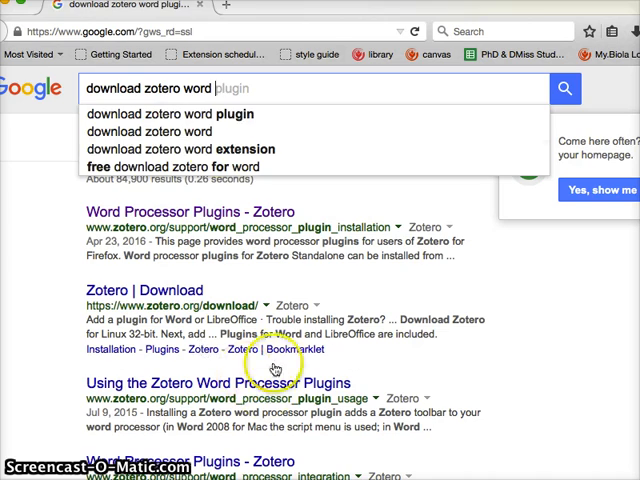
left_click(180, 112)
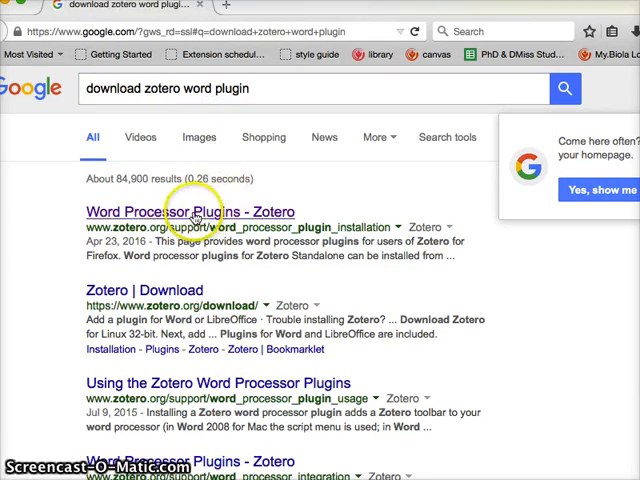
From Zotero's Word Processor Plugins page, allow and install the Word for Mac Plugin 3.5.14 add-on.
left_click(192, 212)
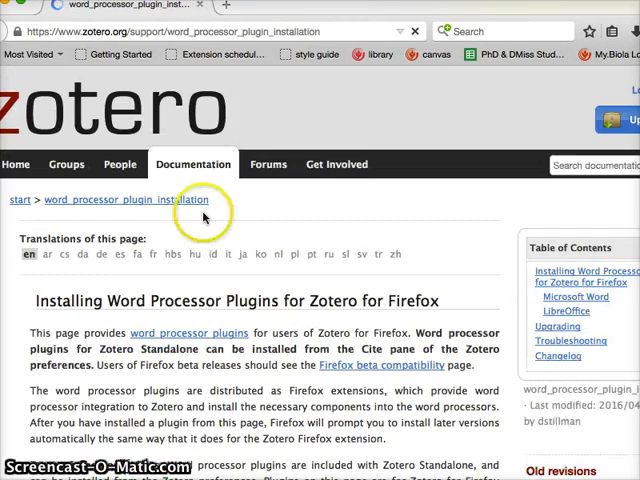
scroll("down", 3)
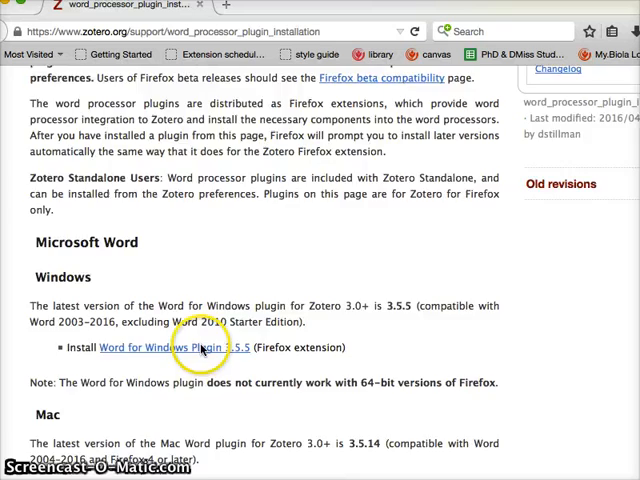
scroll("down", 3)
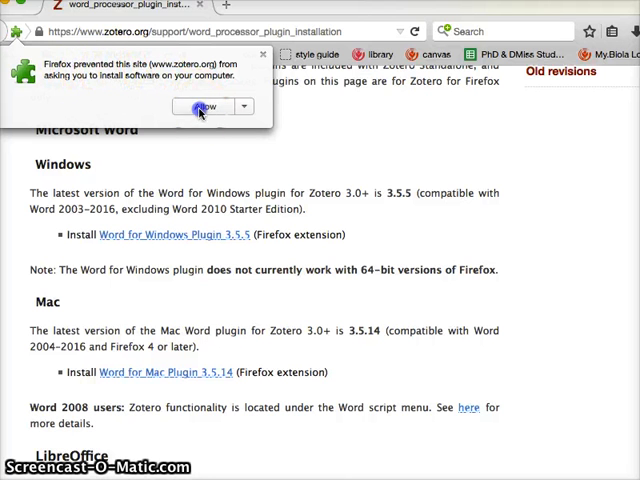
left_click(190, 106)
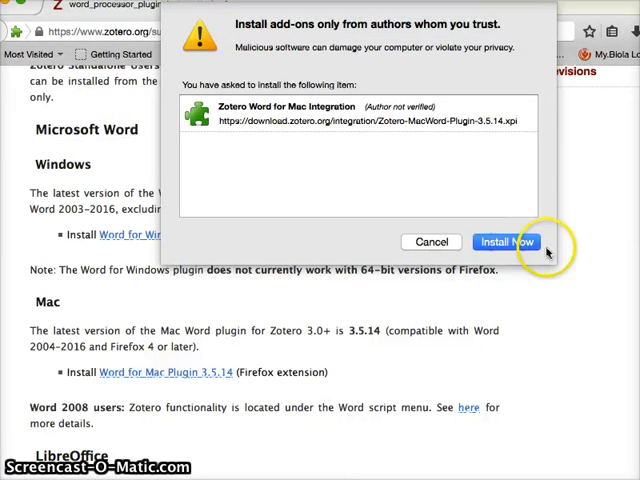
left_click(506, 242)
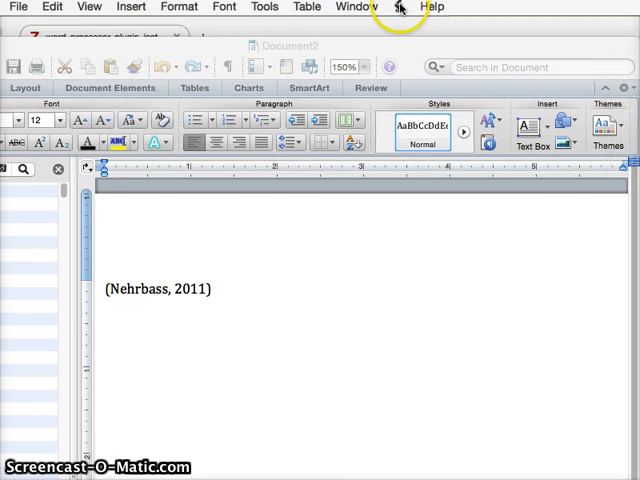
Show the Script menu now listing both Mendeley and Zotero beside the (Nehrbass, 2011) citation.
left_click(398, 8)
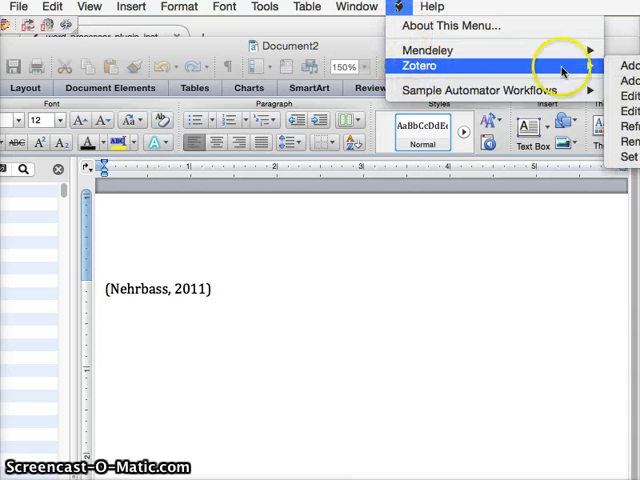